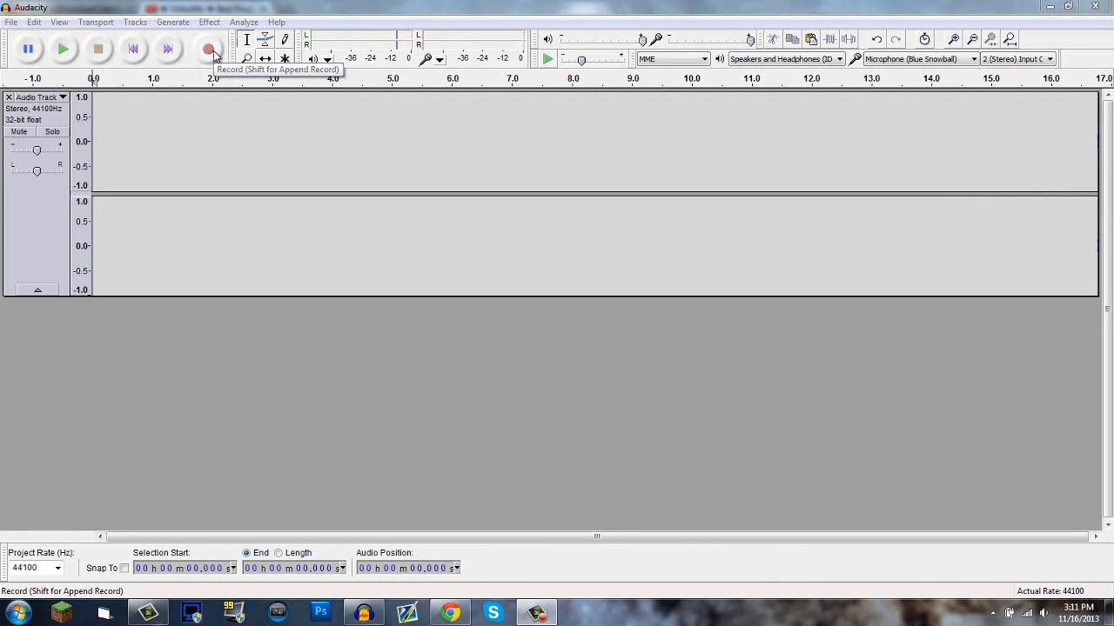
mouse_move(213, 50)
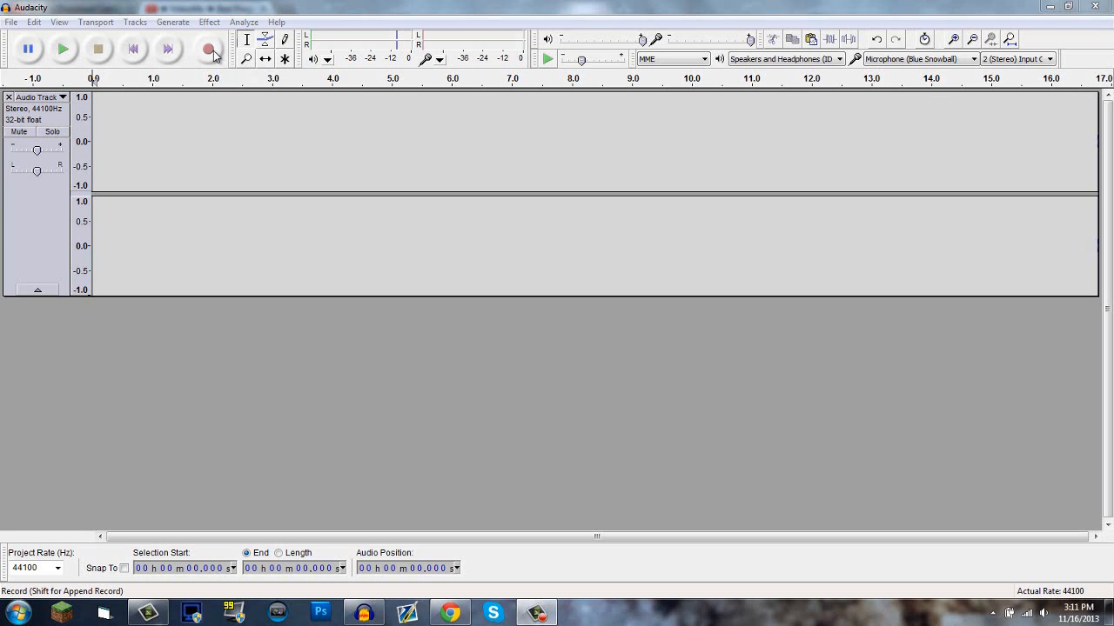
Step: Record about 47 seconds of spoken voice onto a new stereo track
left_click(209, 49)
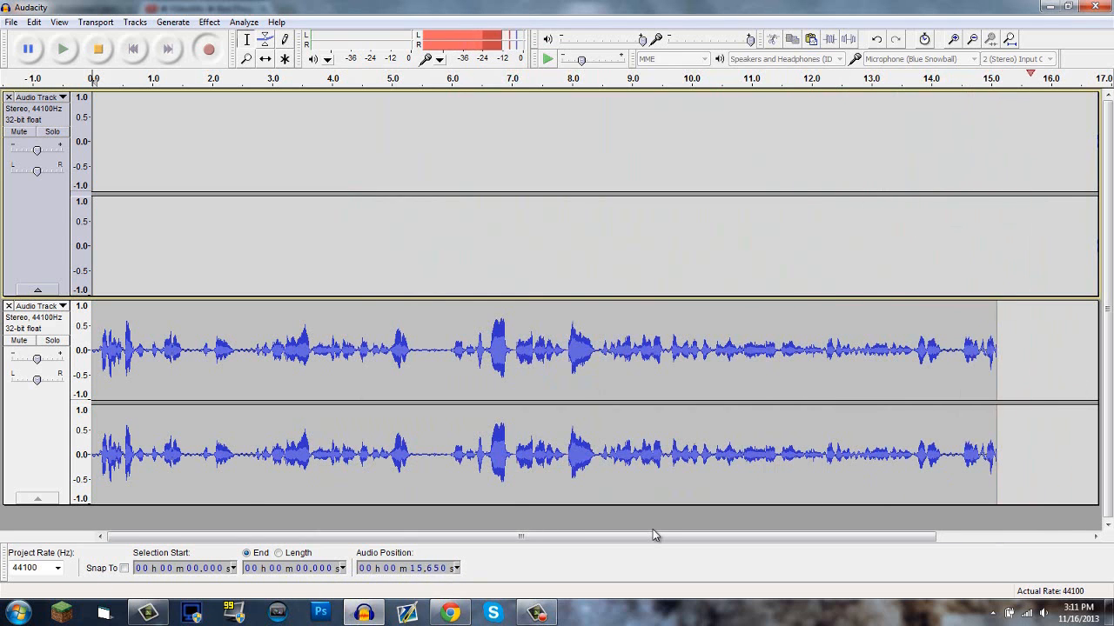
scroll("right", 3)
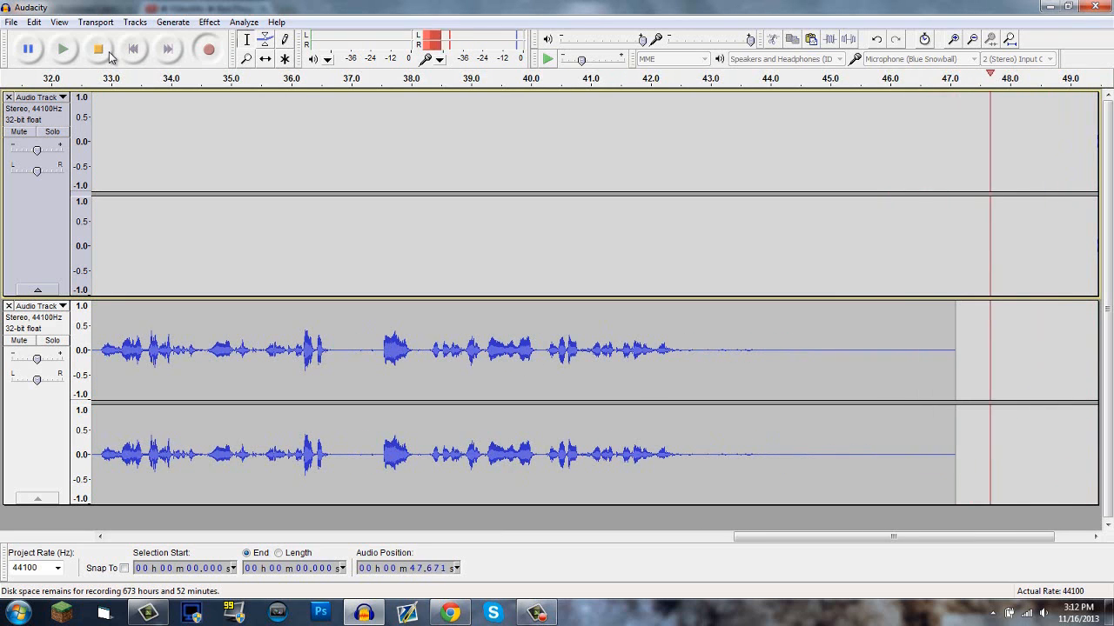
Step: Stop recording, leaving a 48-second voice take on the second track
left_click(97, 48)
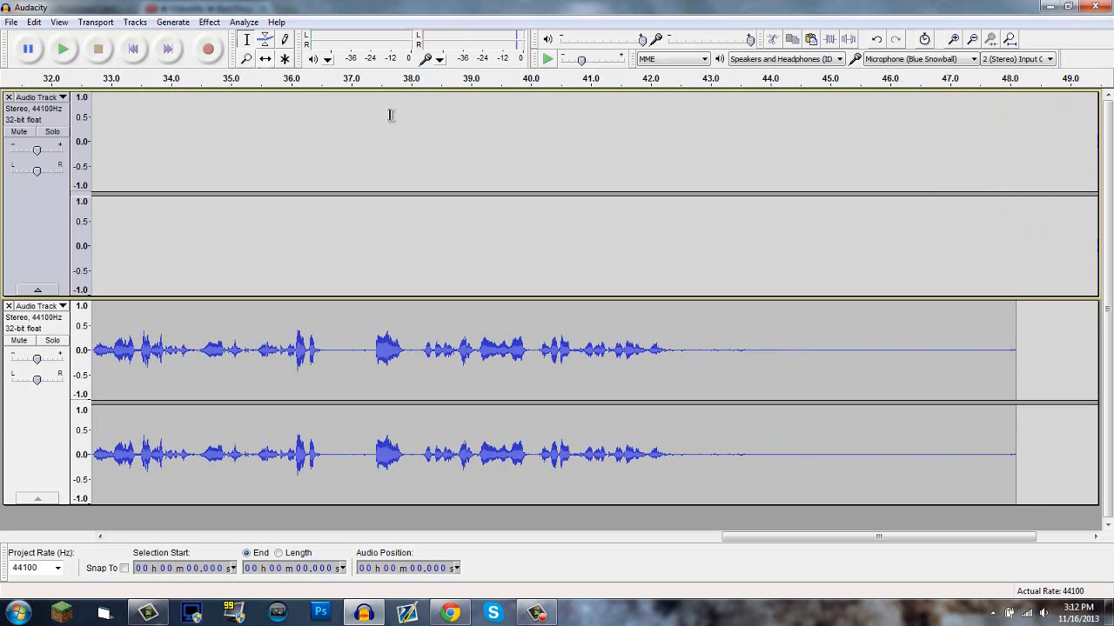
mouse_move(756, 409)
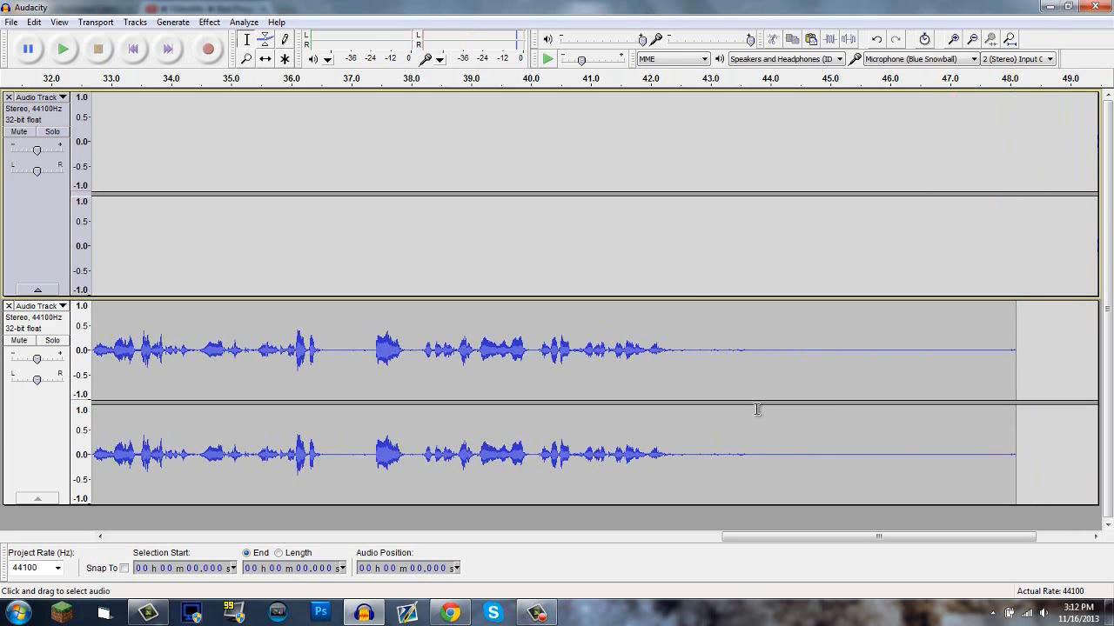
mouse_move(601, 353)
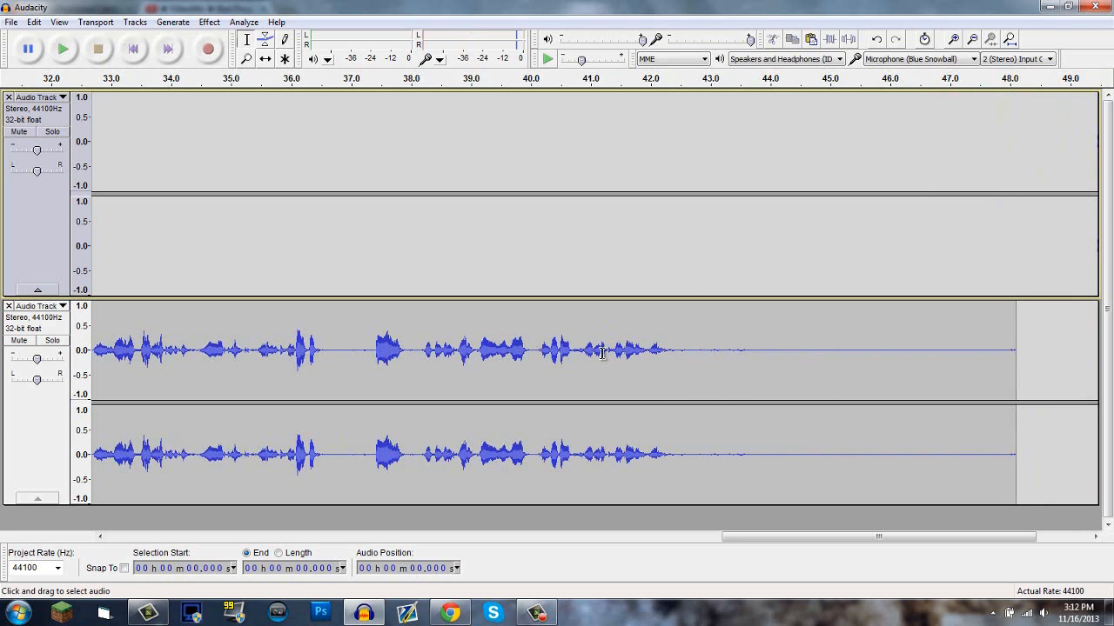
mouse_move(566, 396)
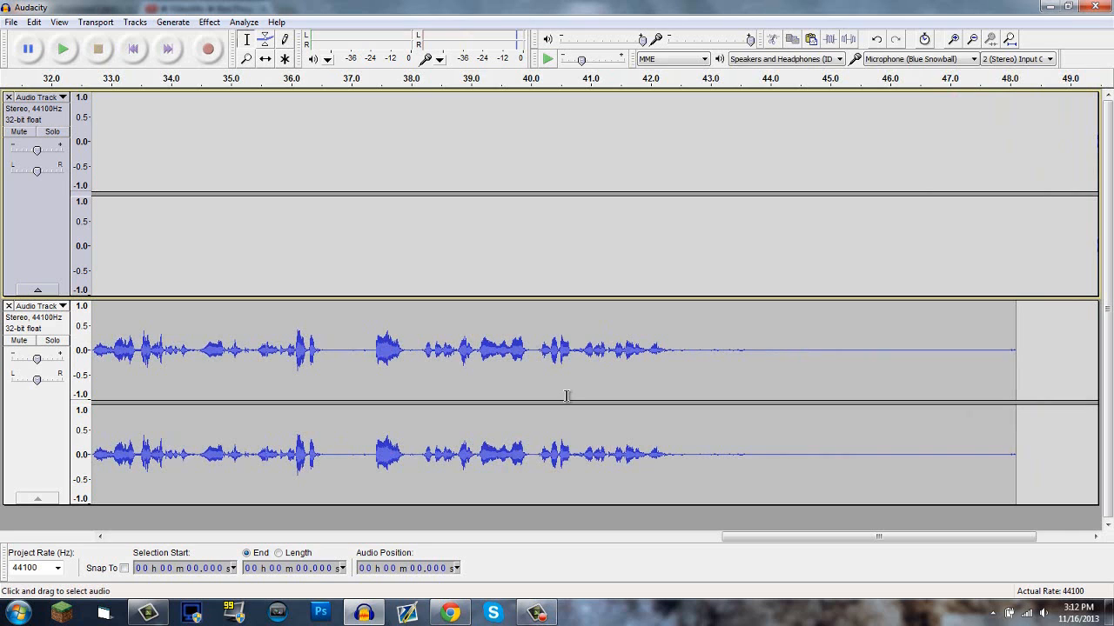
mouse_move(486, 331)
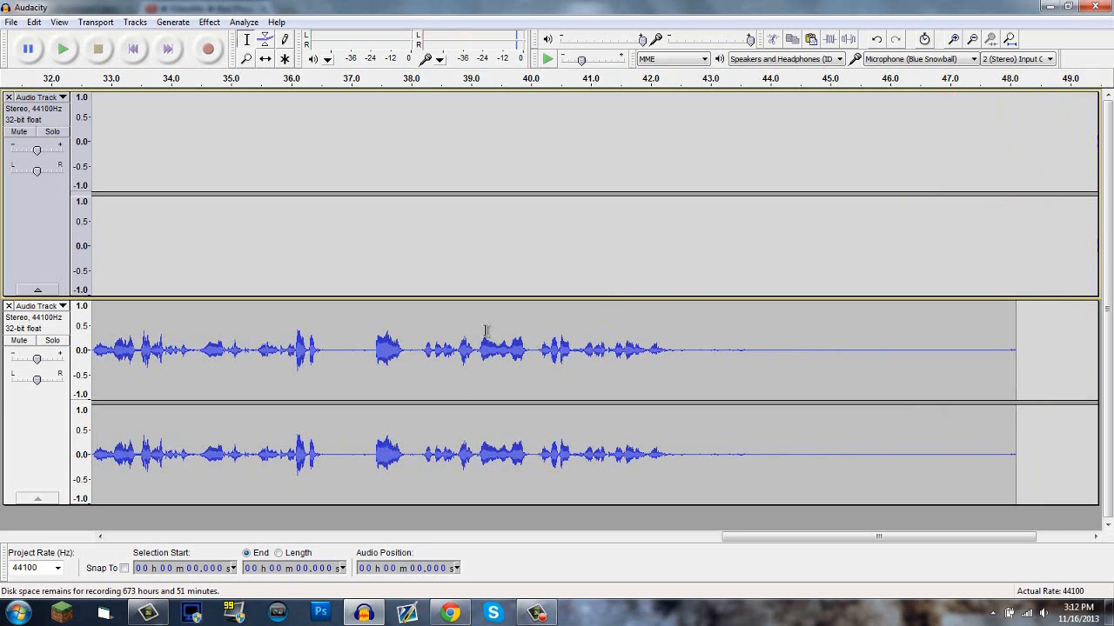
mouse_move(461, 368)
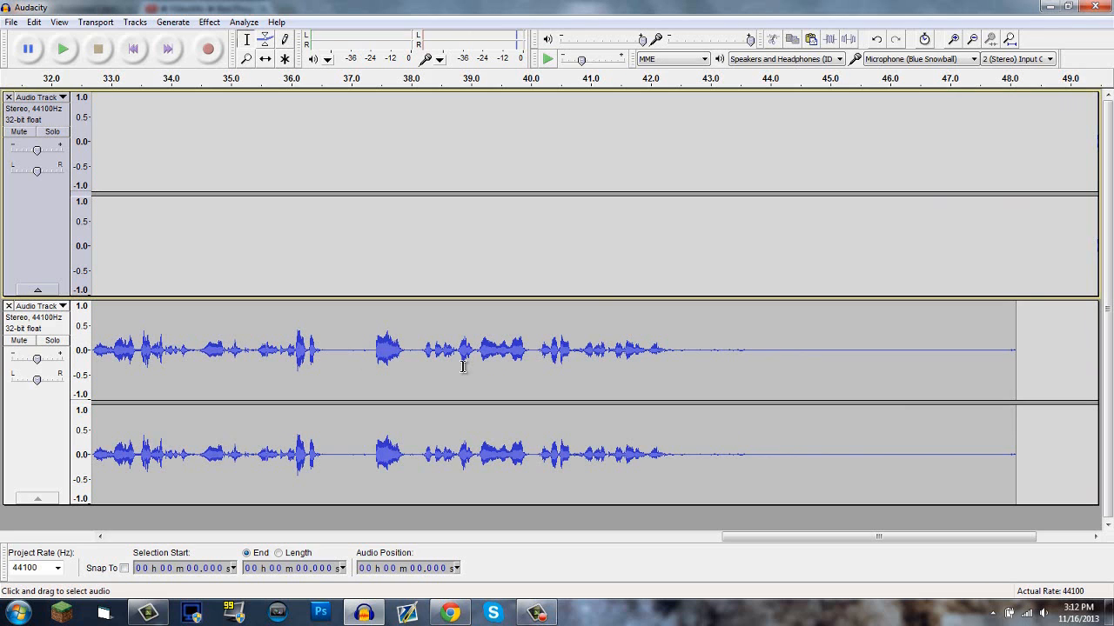
mouse_move(994, 408)
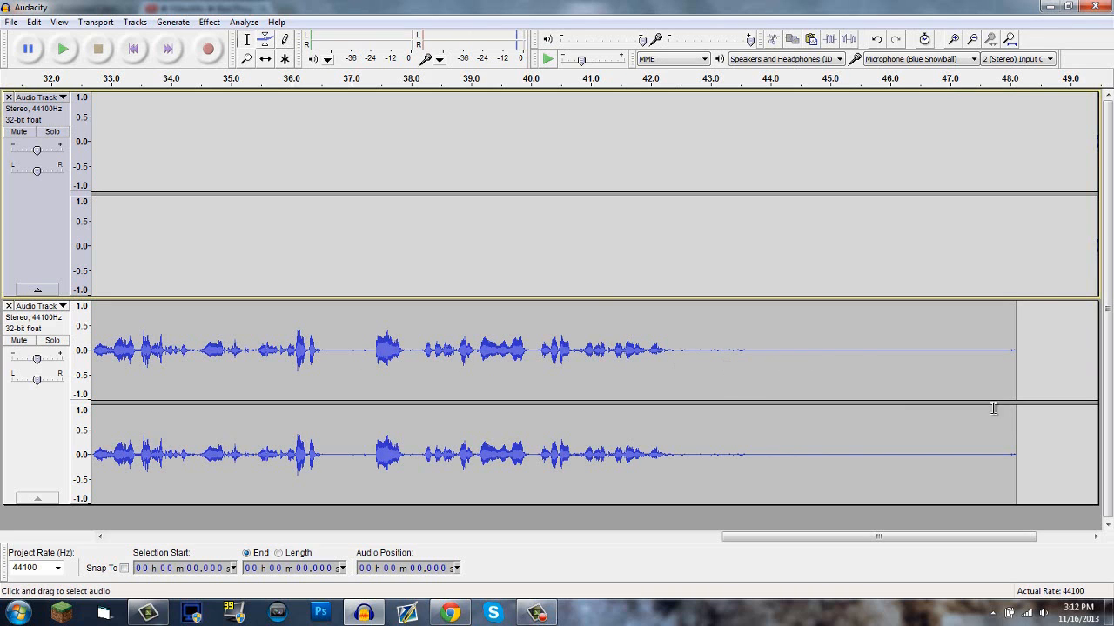
Step: Select the silent tail from 42.4 to 48.3 seconds
left_click_drag(676, 356, 1015, 357)
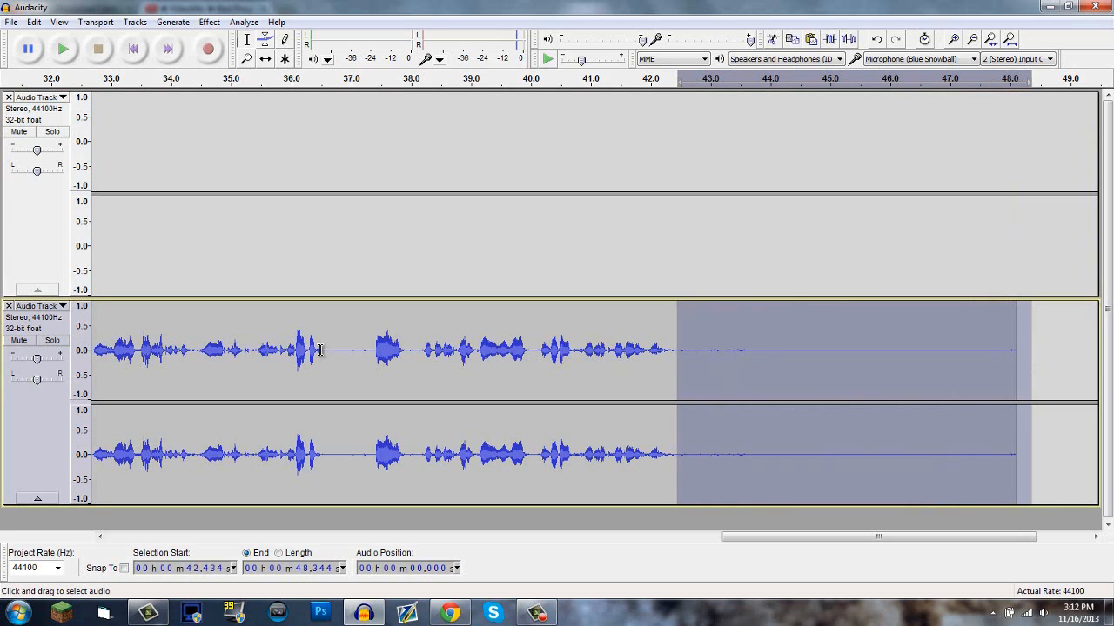
mouse_move(333, 366)
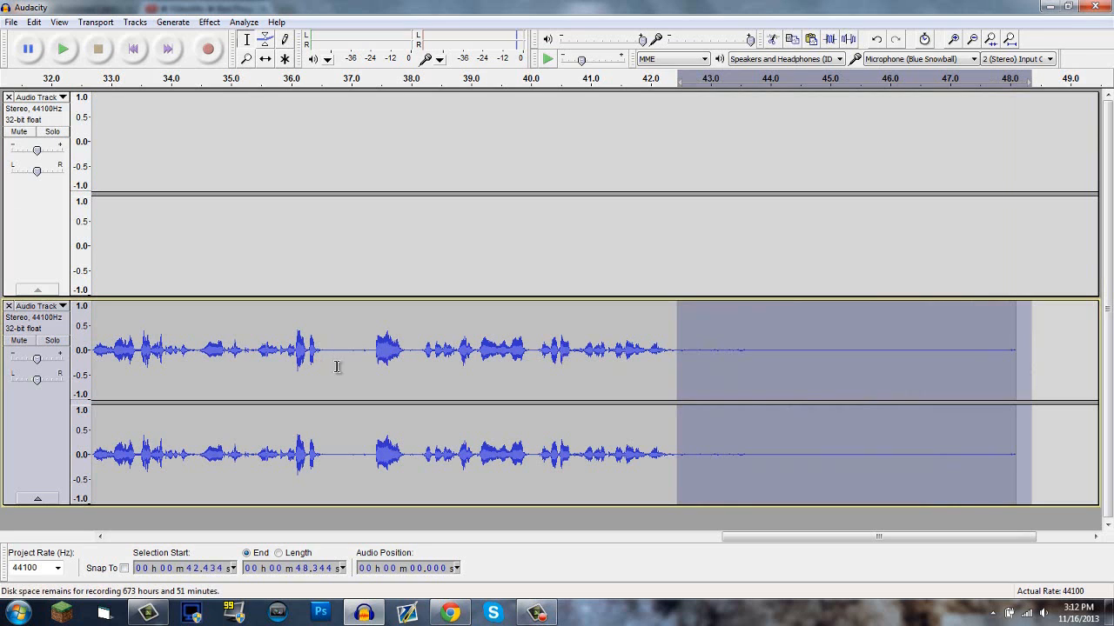
mouse_move(580, 383)
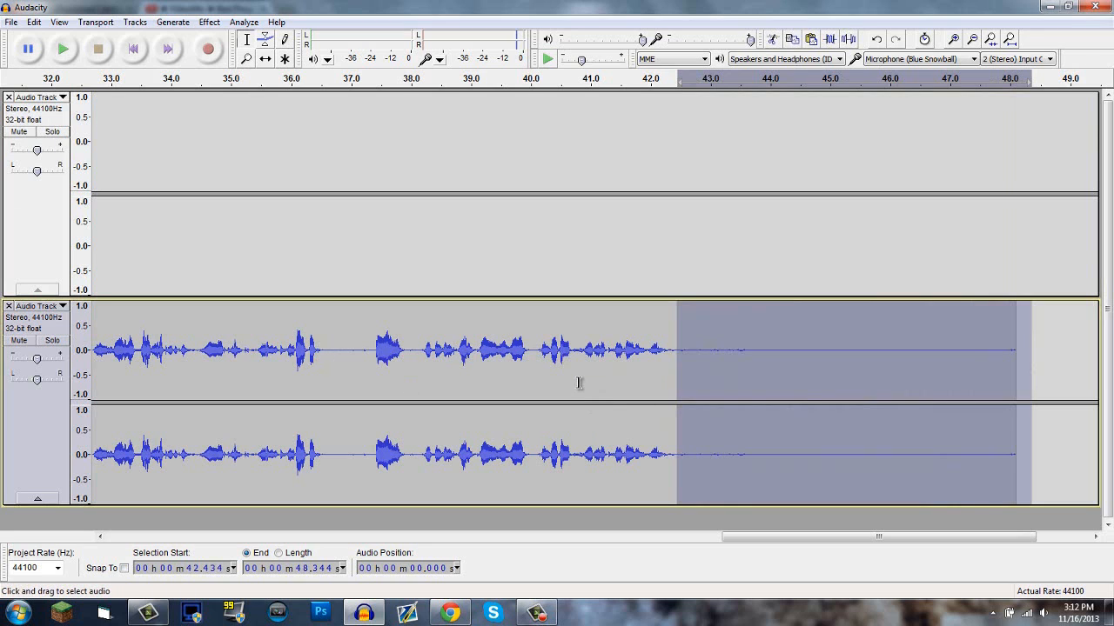
mouse_move(816, 346)
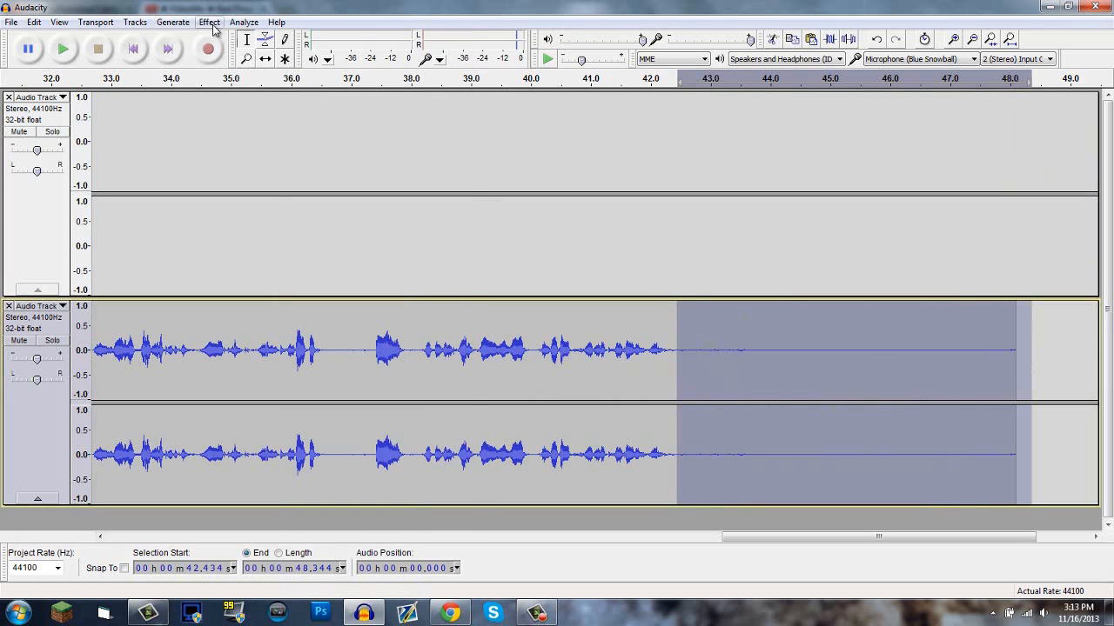
Step: Open Noise Removal from the Effect menu with the quiet tail selected
left_click(209, 22)
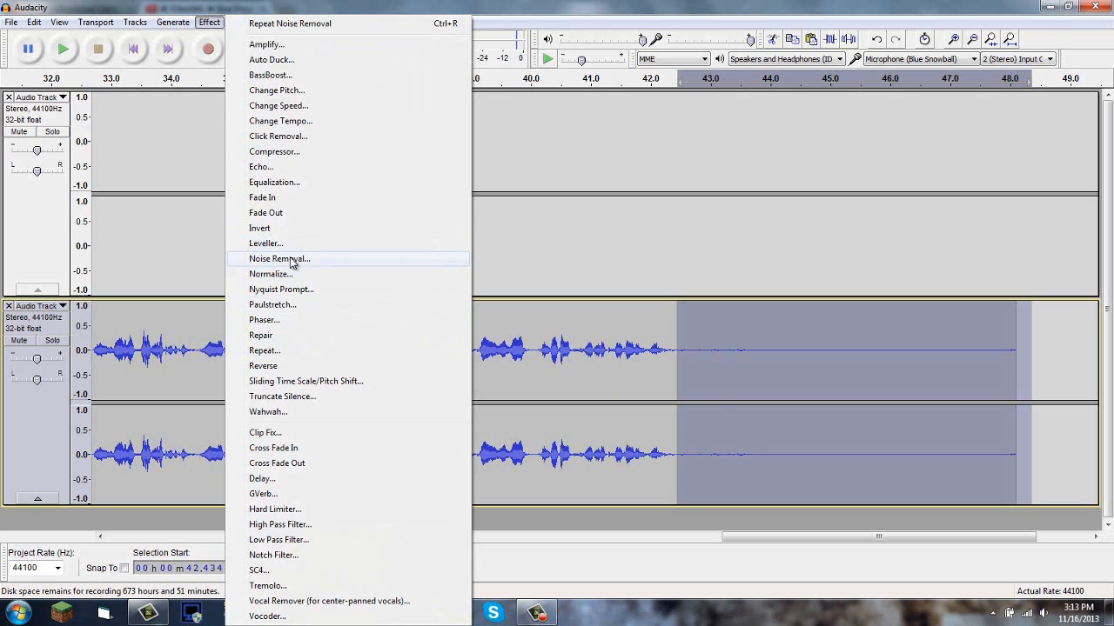
left_click(280, 259)
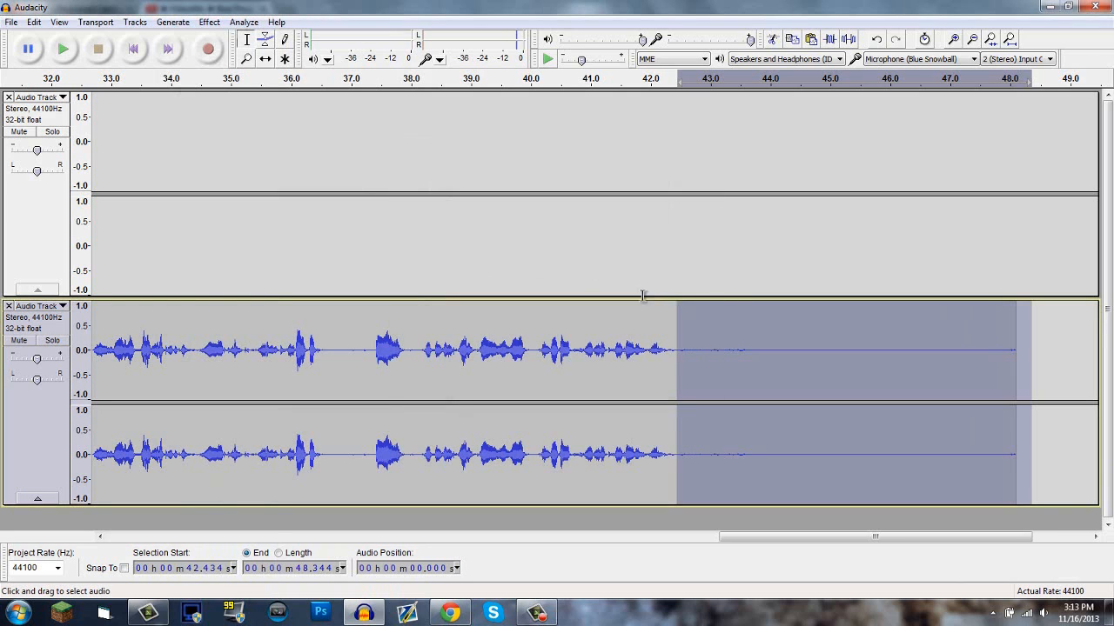
mouse_move(286, 200)
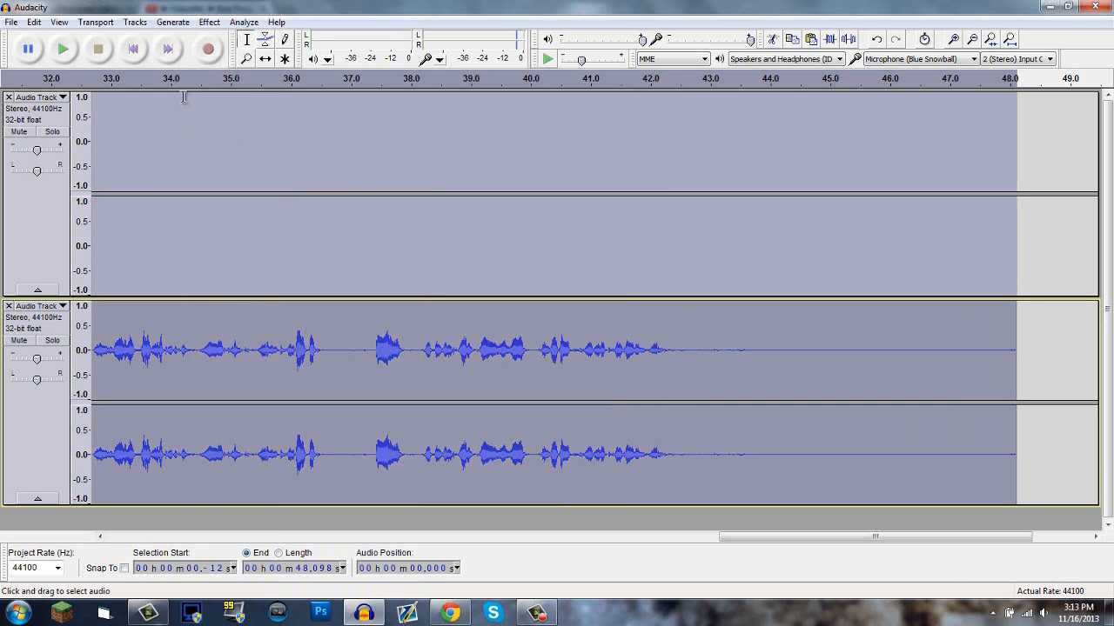
Step: Apply Noise Removal with Remove selected across the entire recording
left_click(209, 22)
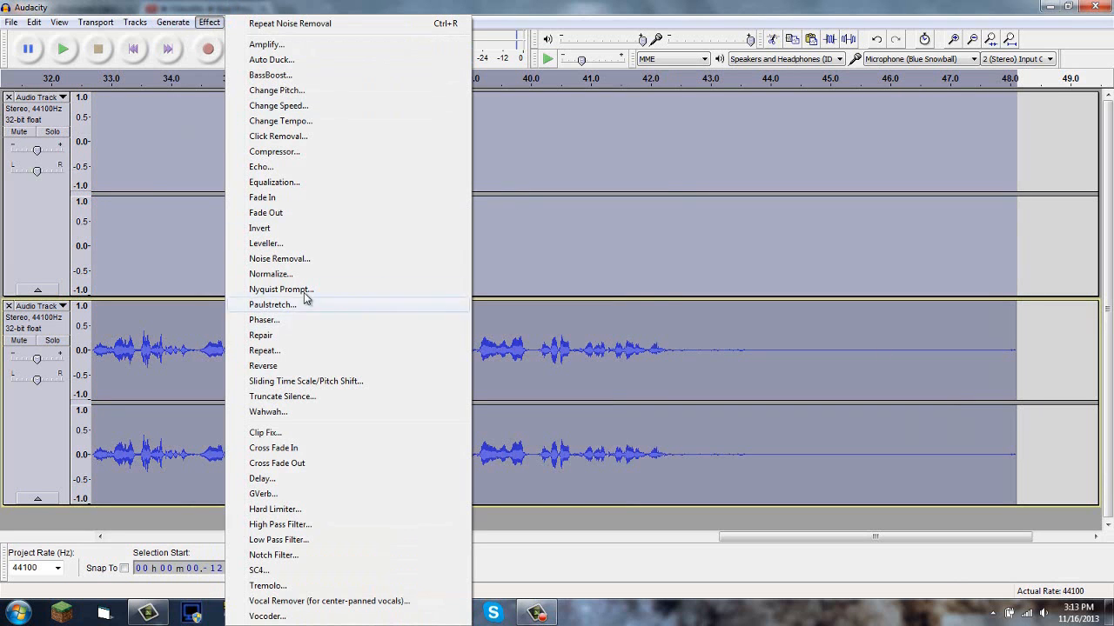
left_click(279, 258)
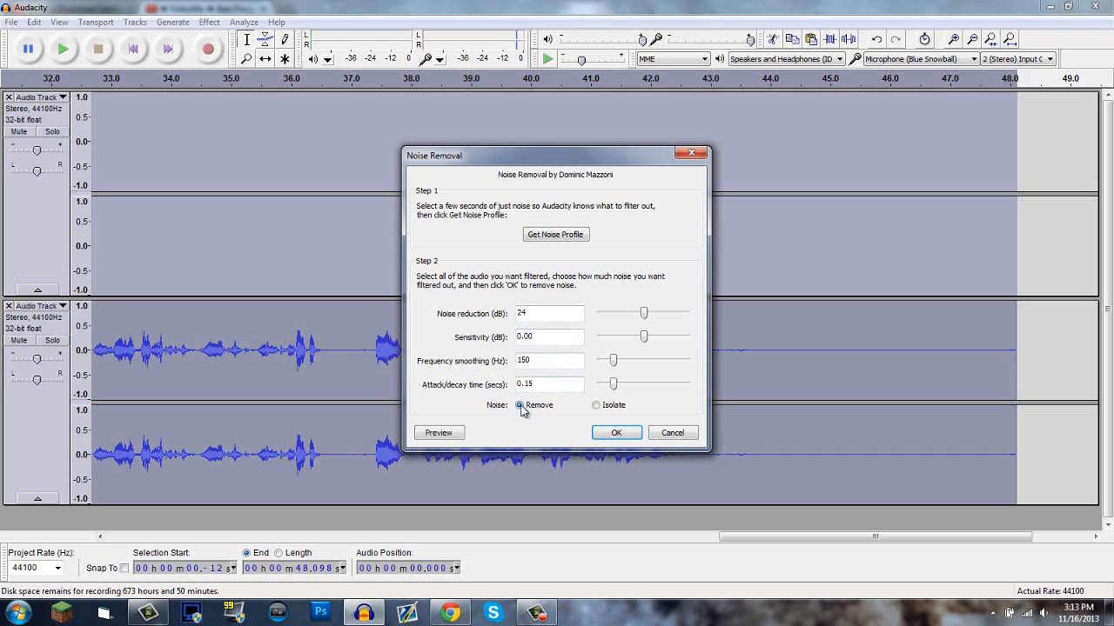
left_click(616, 432)
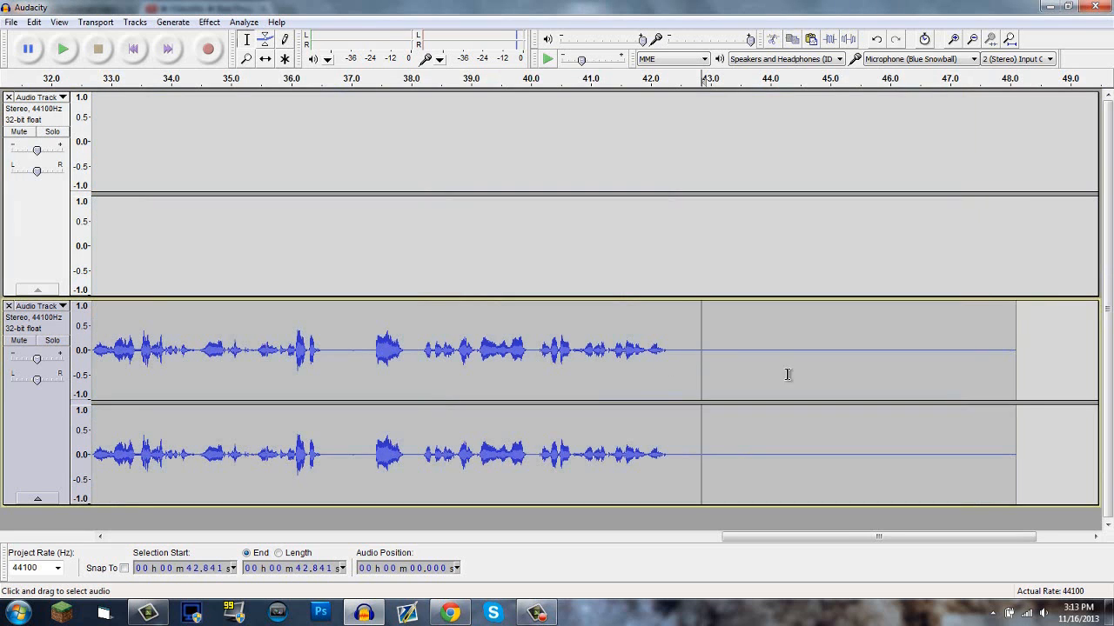
mouse_move(797, 342)
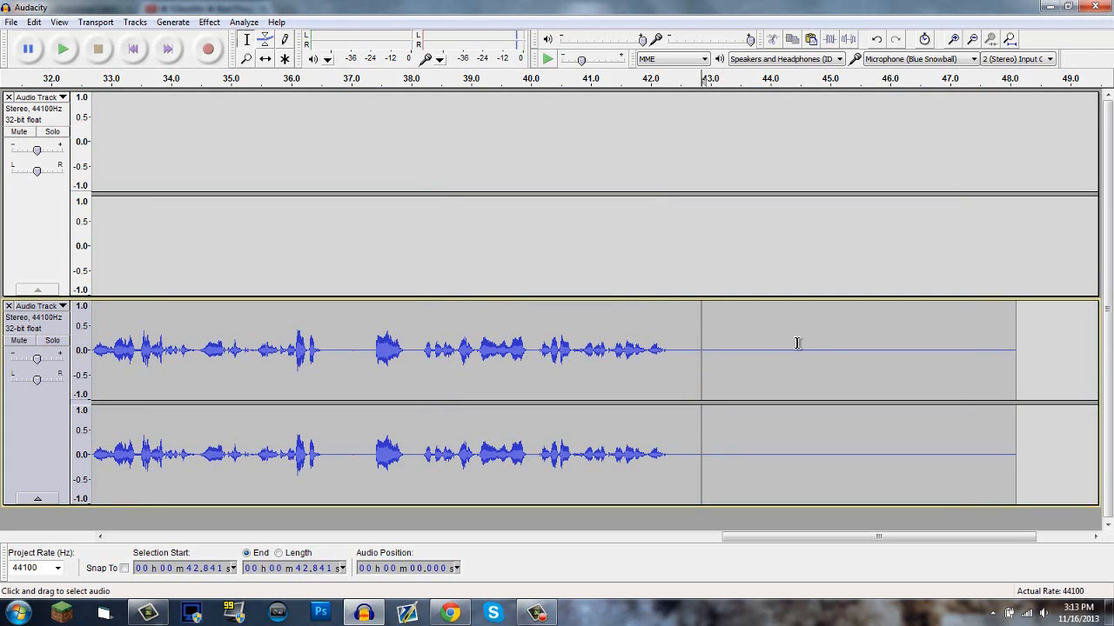
mouse_move(267, 357)
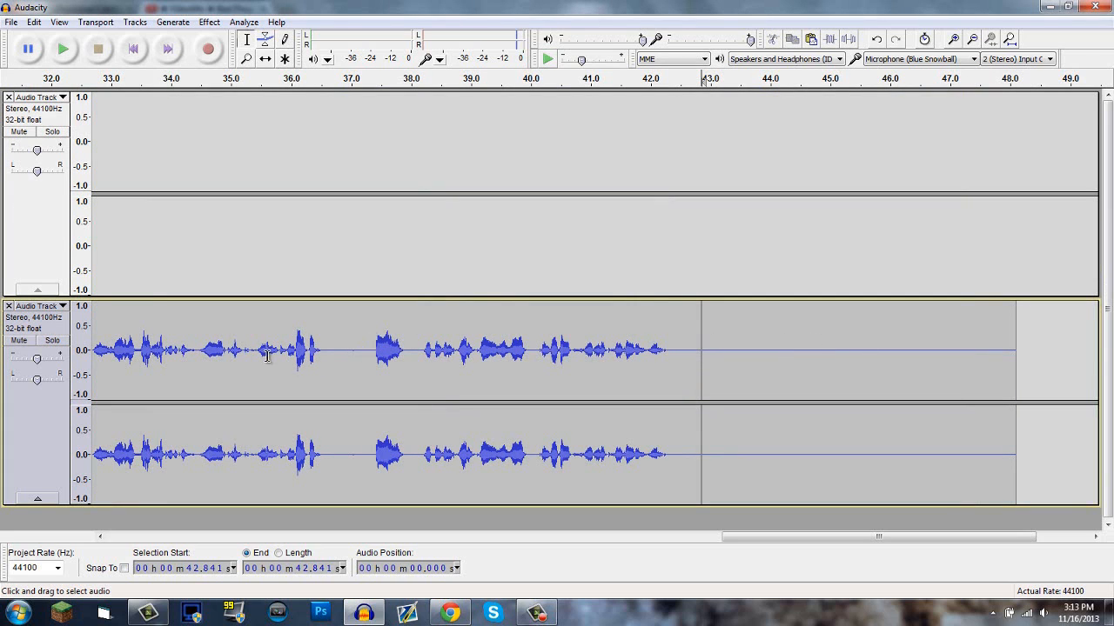
mouse_move(299, 350)
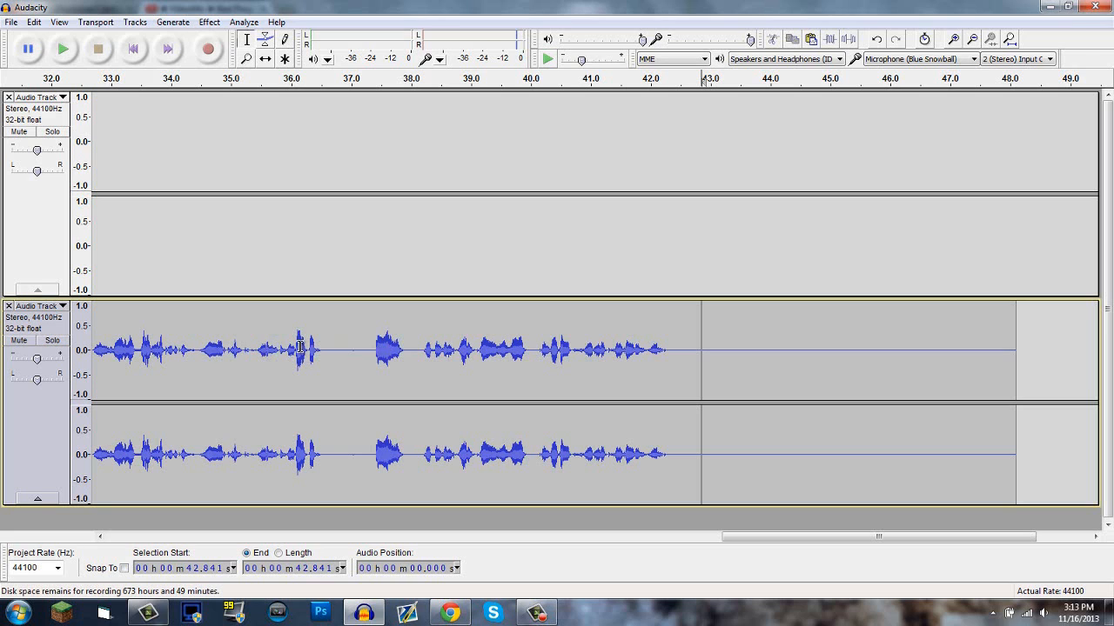
mouse_move(279, 331)
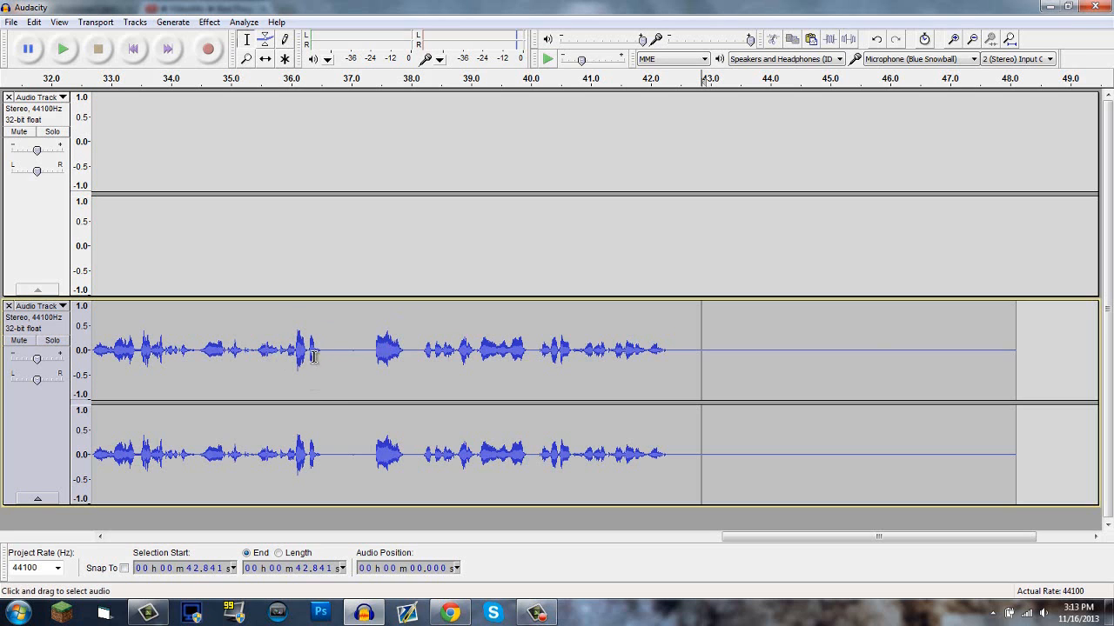
Step: Place the cursor at about 35.6 seconds, before the speech burst
left_click(270, 351)
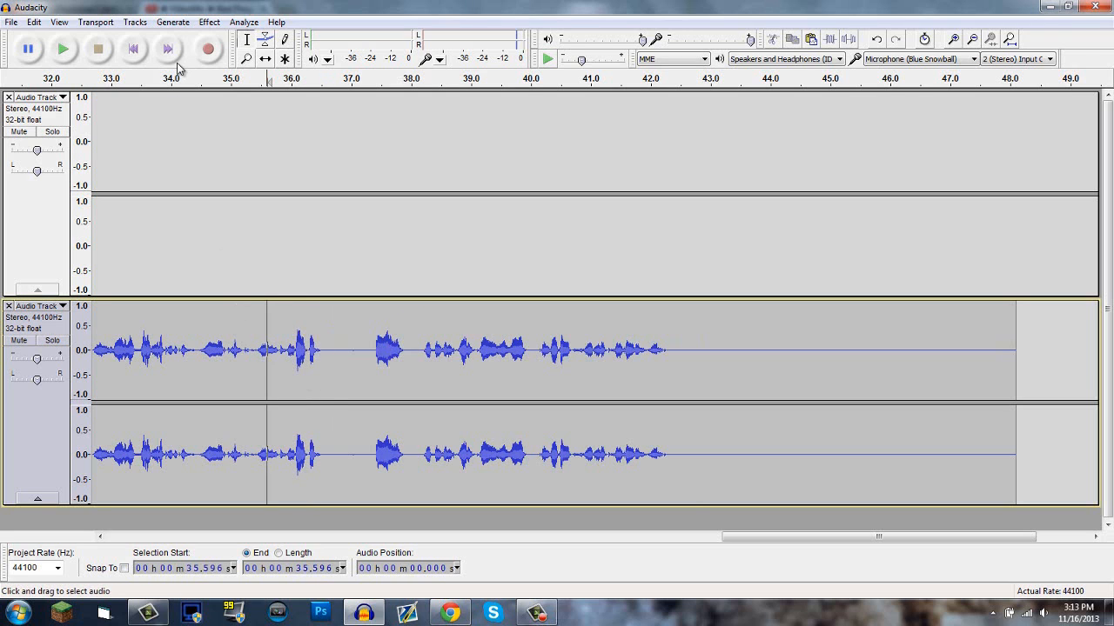
mouse_move(63, 47)
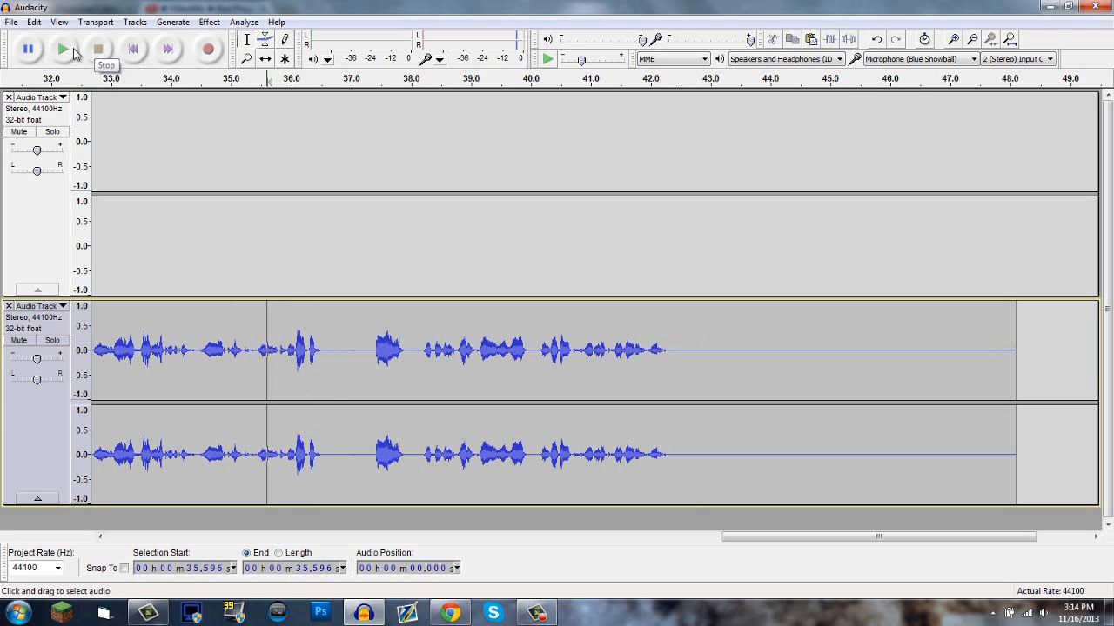
mouse_move(63, 48)
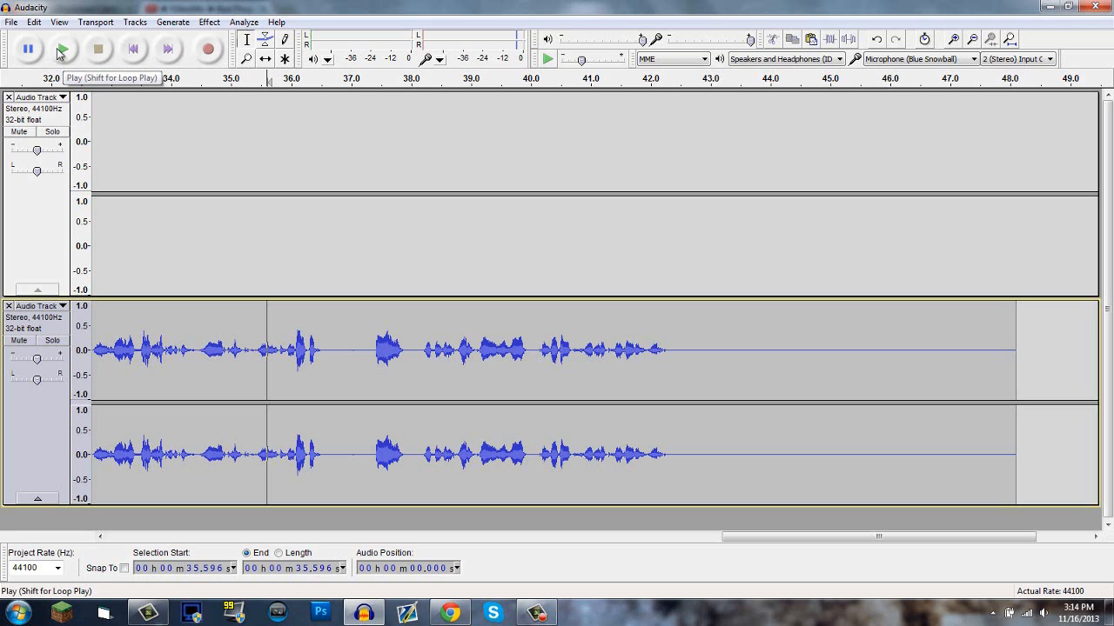
left_click(63, 48)
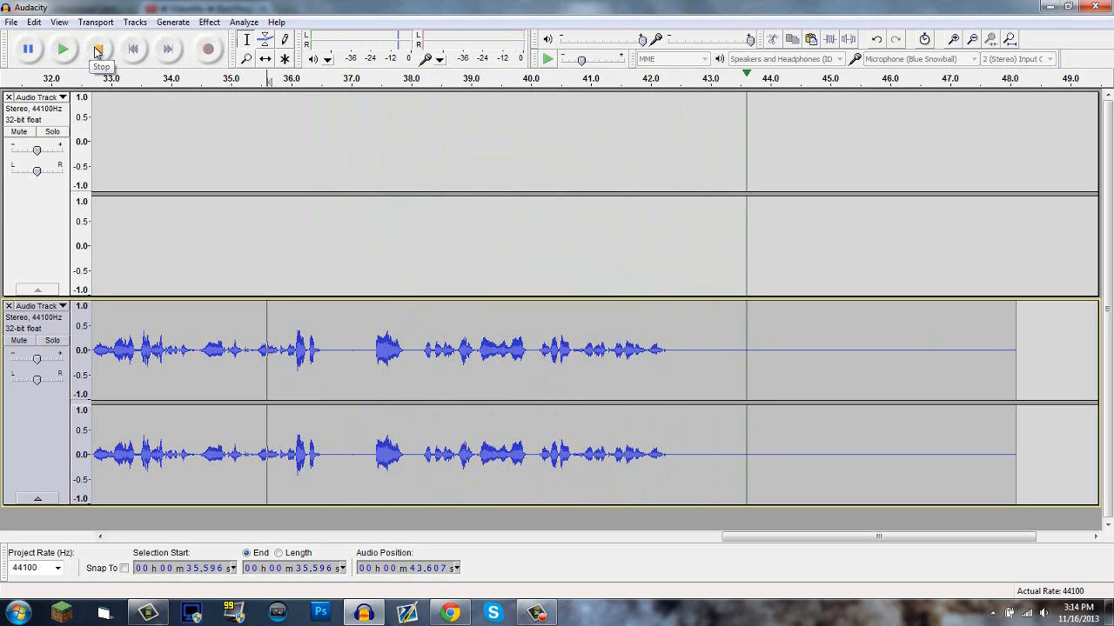
left_click(97, 49)
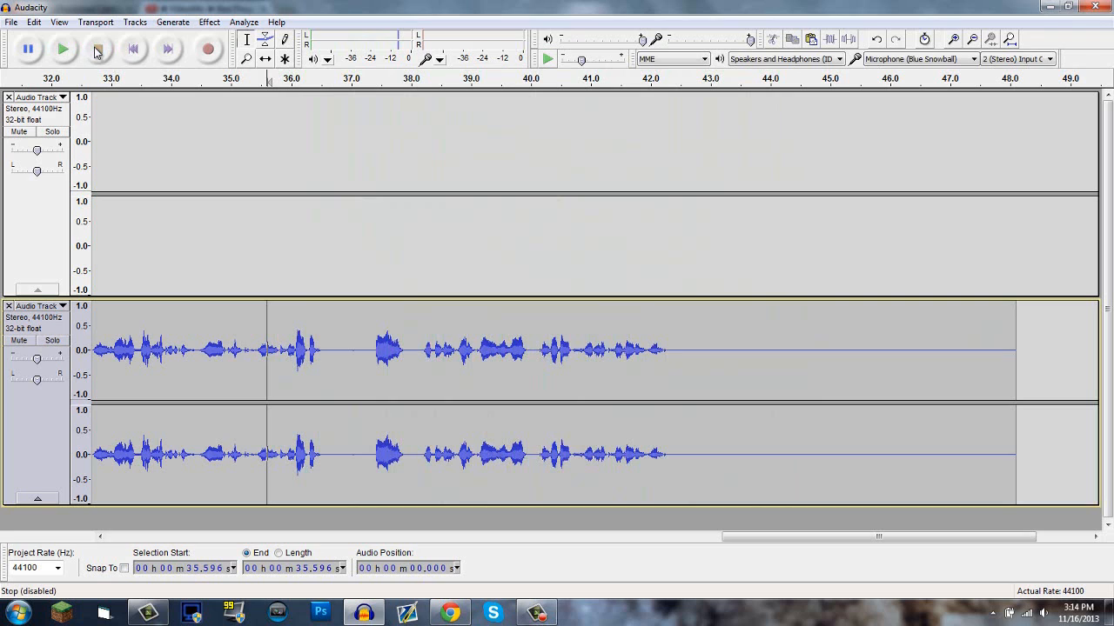